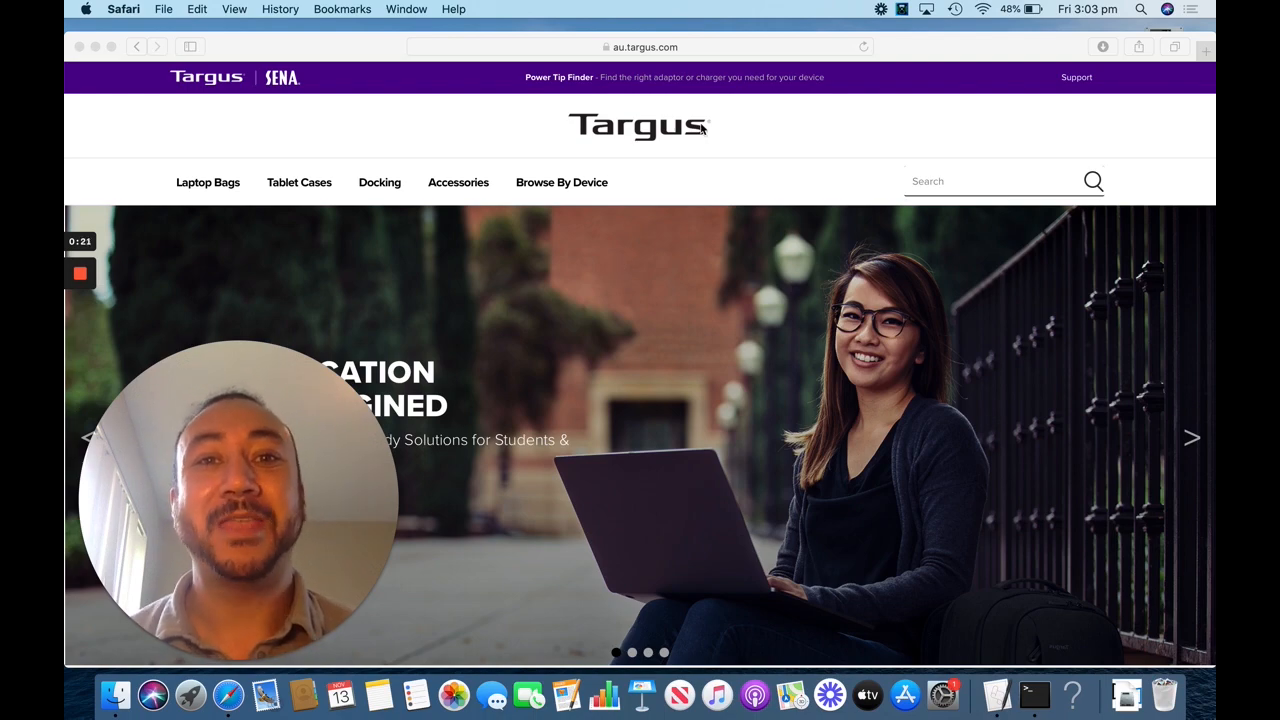
Go to displaylink.com from the Safari address bar.
{"action": "left_click", "coordinate": [640, 47]}
{"action": "type", "text": "displaylink"}
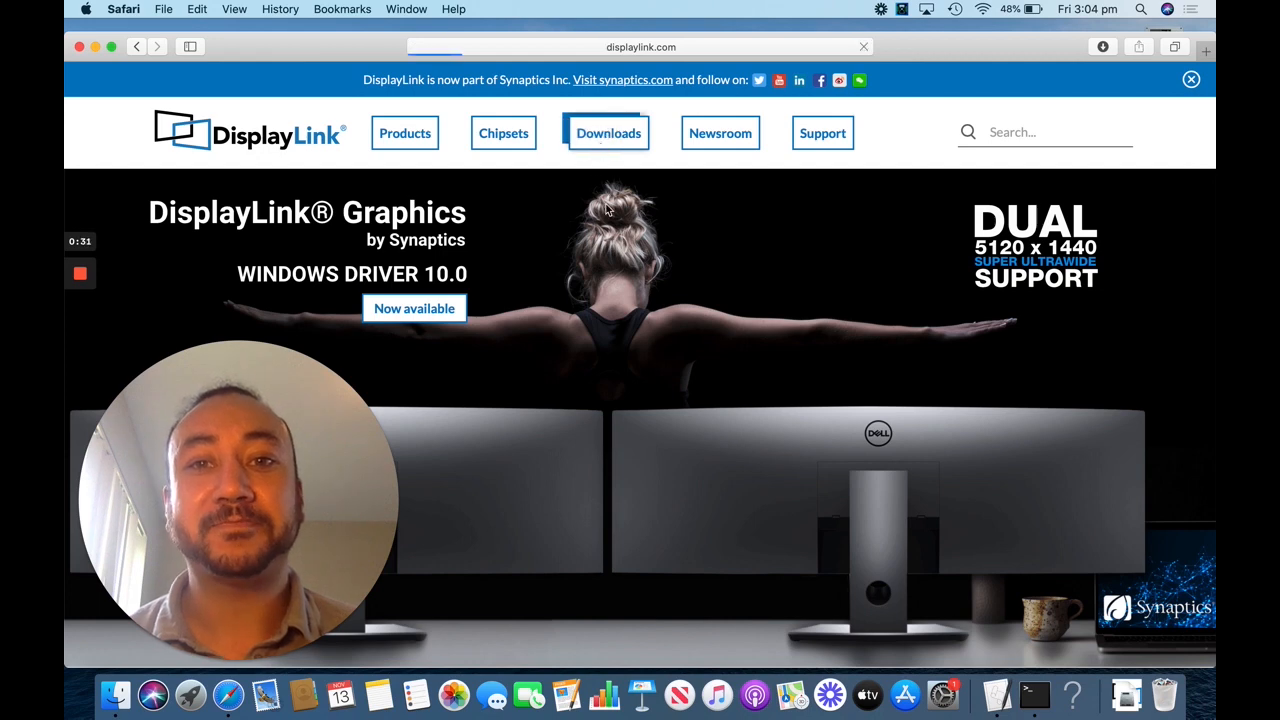
Download DisplayLink Manager Graphics Connectivity for macOS and accept its licence.
{"action": "left_click", "coordinate": [608, 133]}
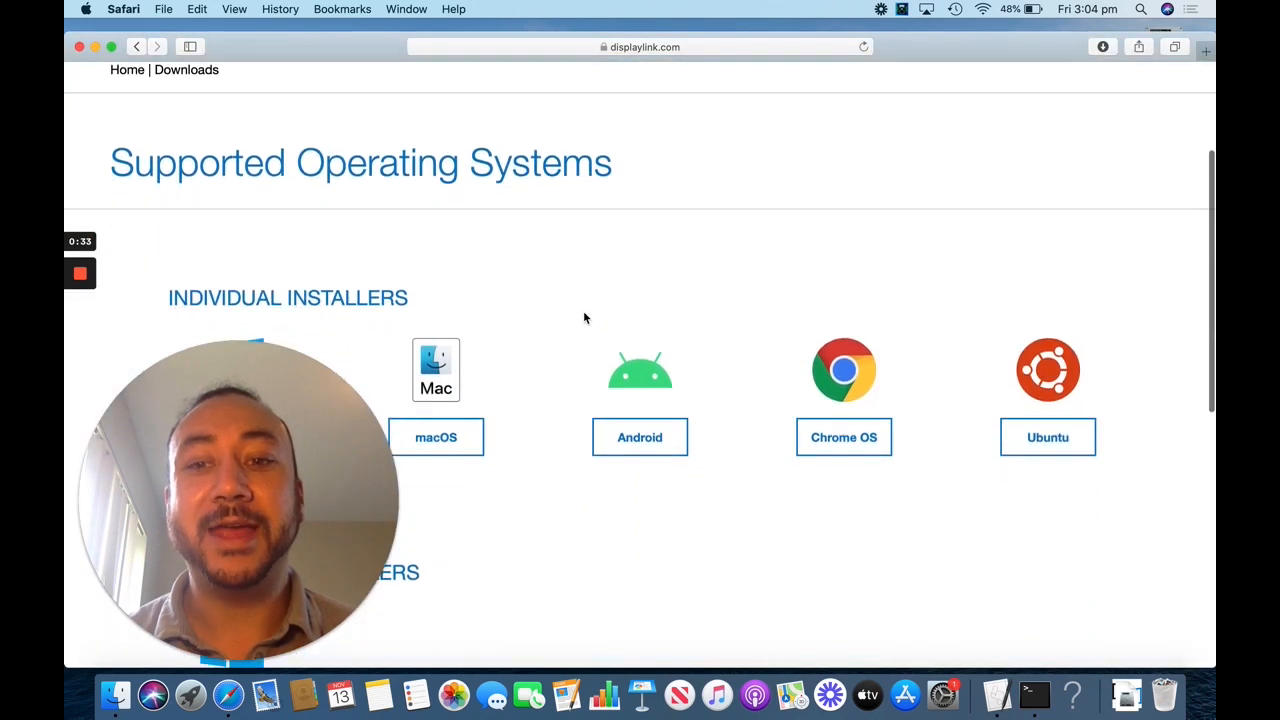
{"action": "left_click", "coordinate": [435, 437]}
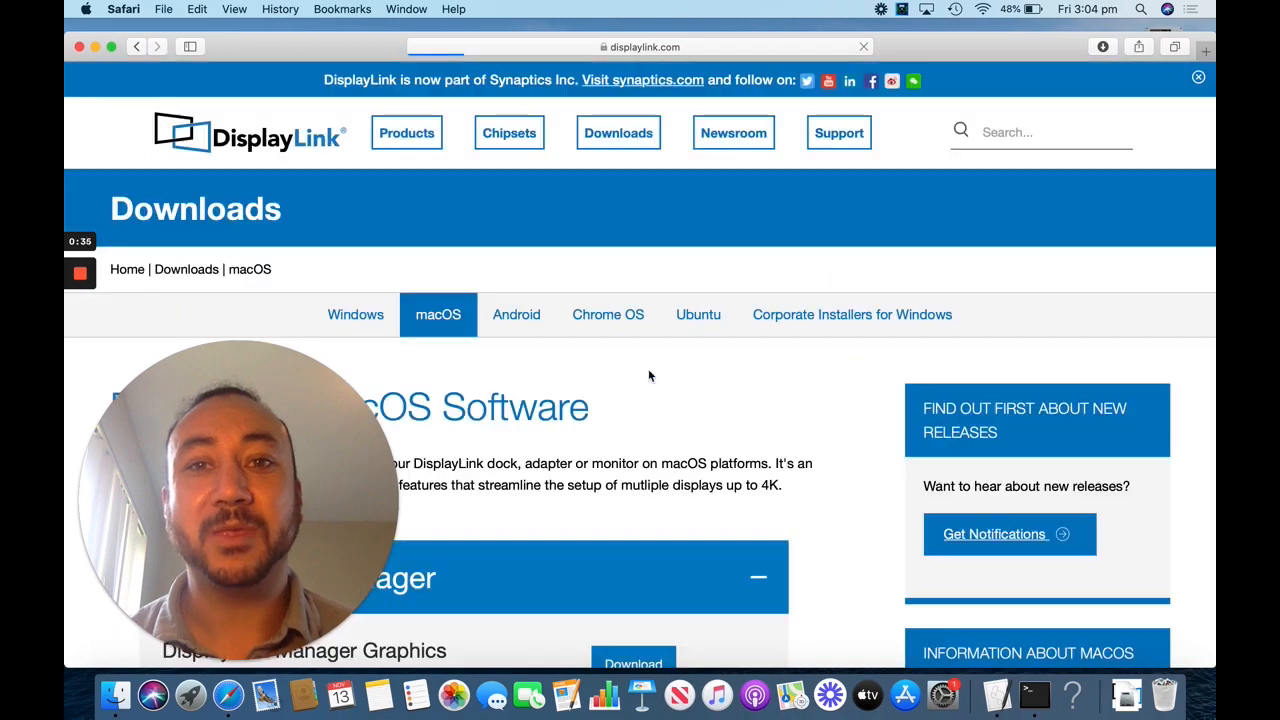
{"action": "scroll", "scroll_direction": "down", "scroll_amount": 3}
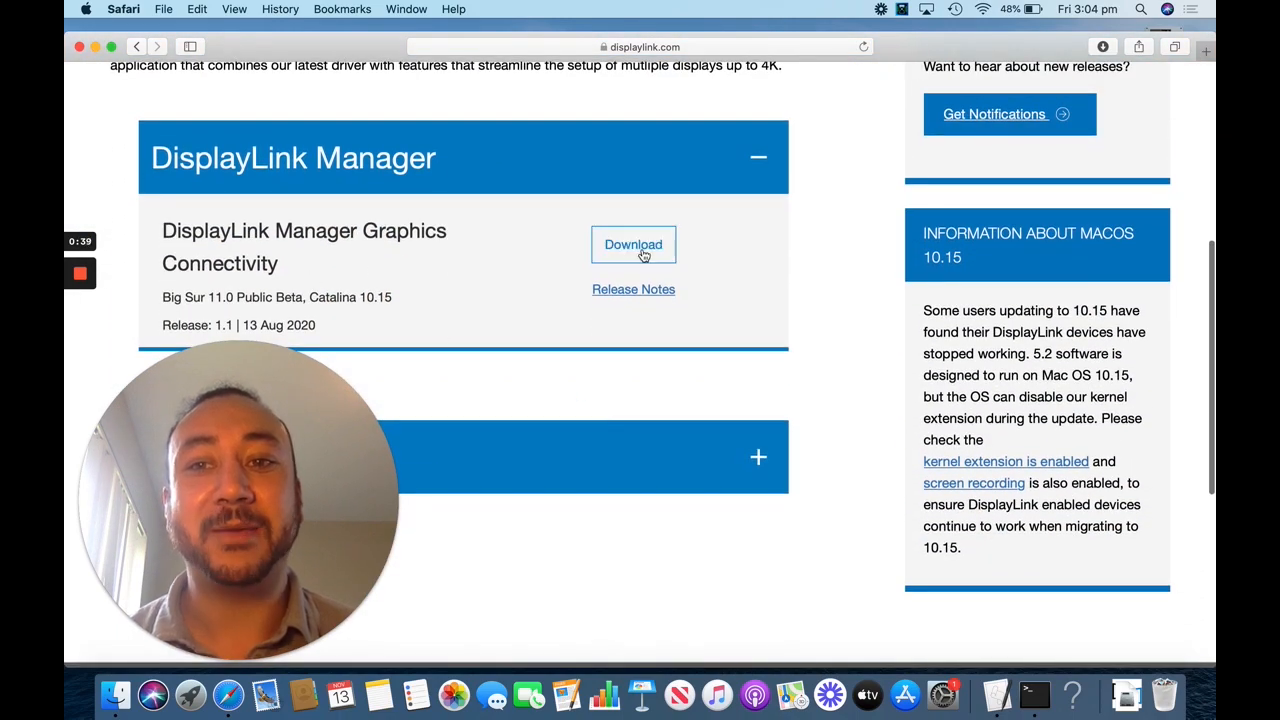
{"action": "left_click", "coordinate": [633, 244]}
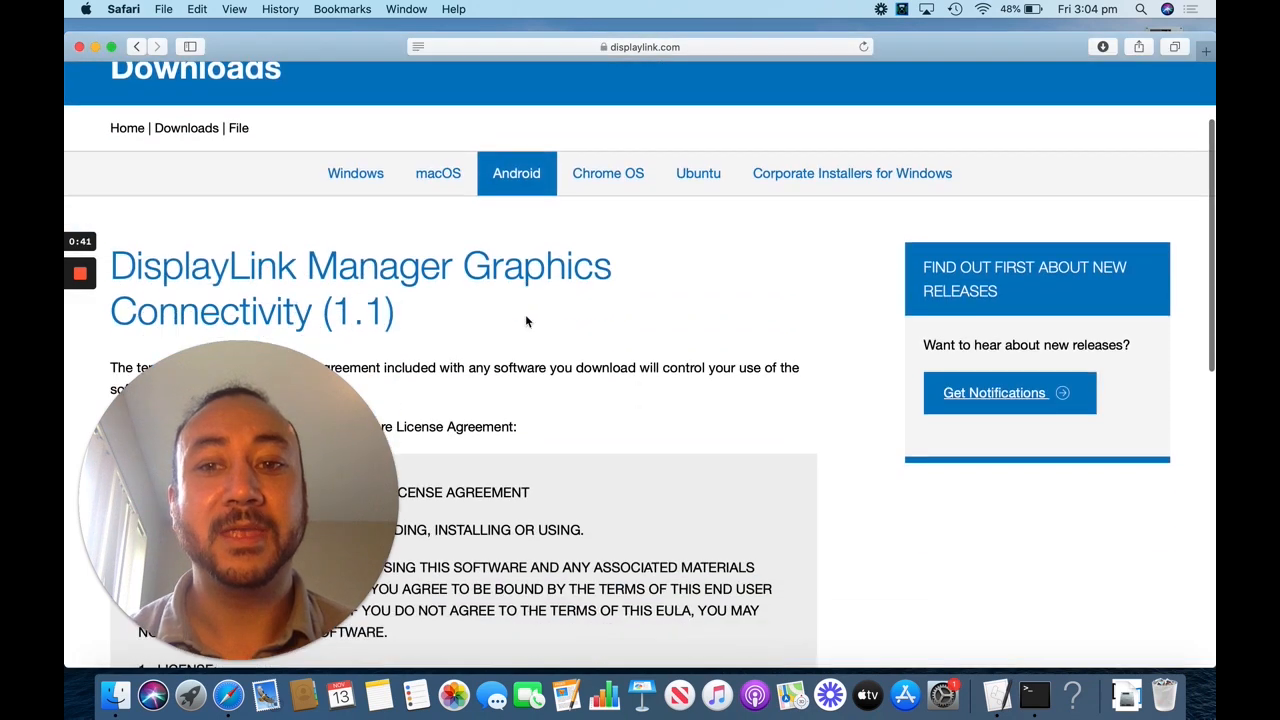
{"action": "scroll", "scroll_direction": "down", "scroll_amount": 3}
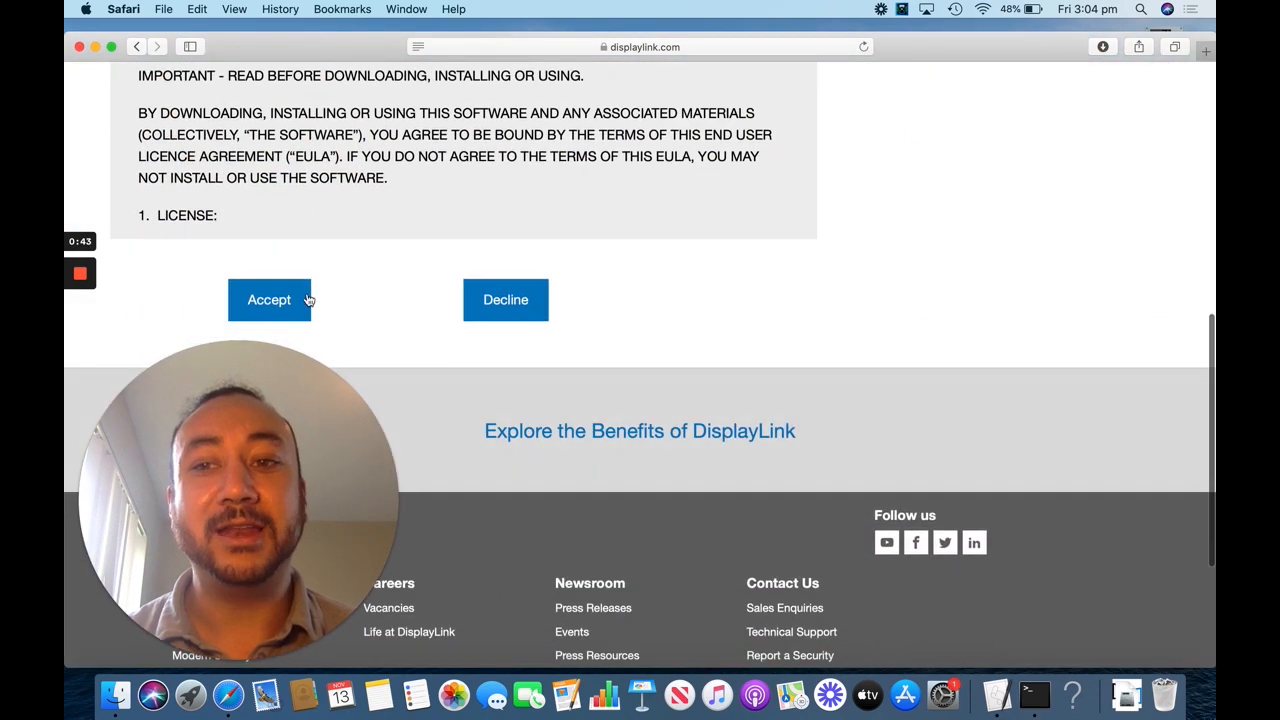
{"action": "left_click", "coordinate": [269, 300]}
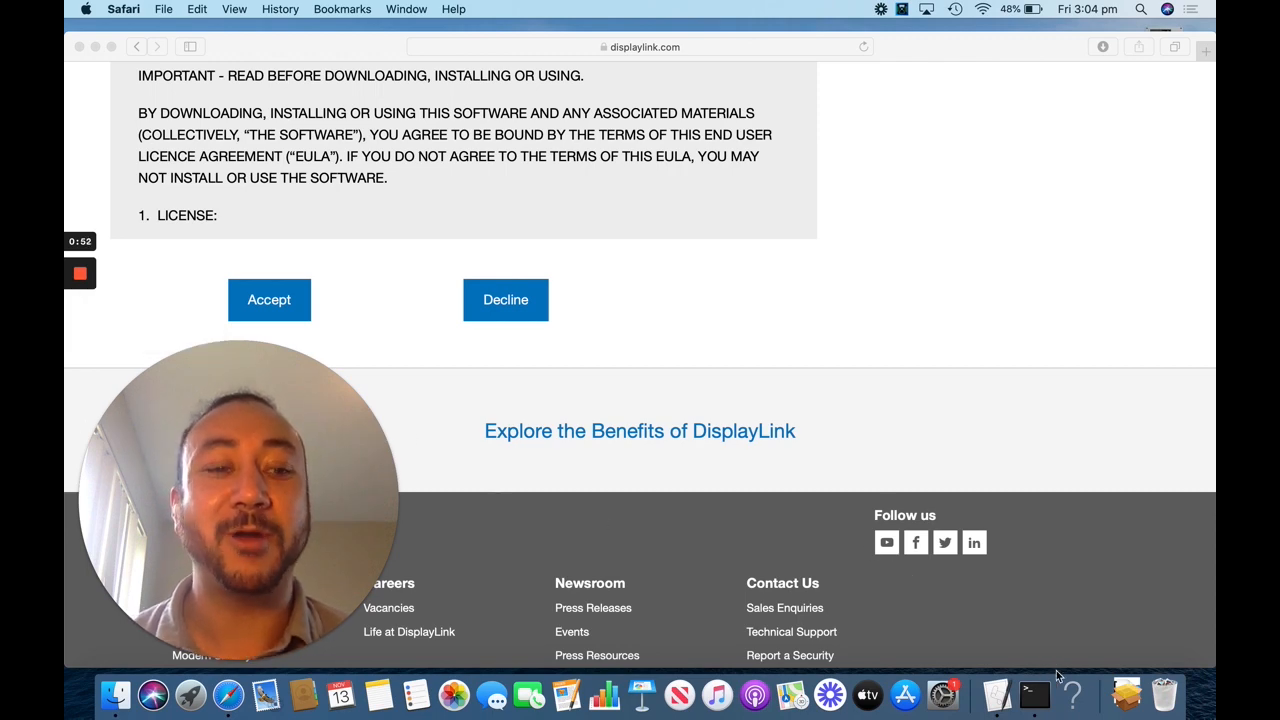
Launch the DisplayLink Manager installer, agree to the licence, and continue to Macintosh HD.
{"action": "left_click", "coordinate": [1127, 692]}
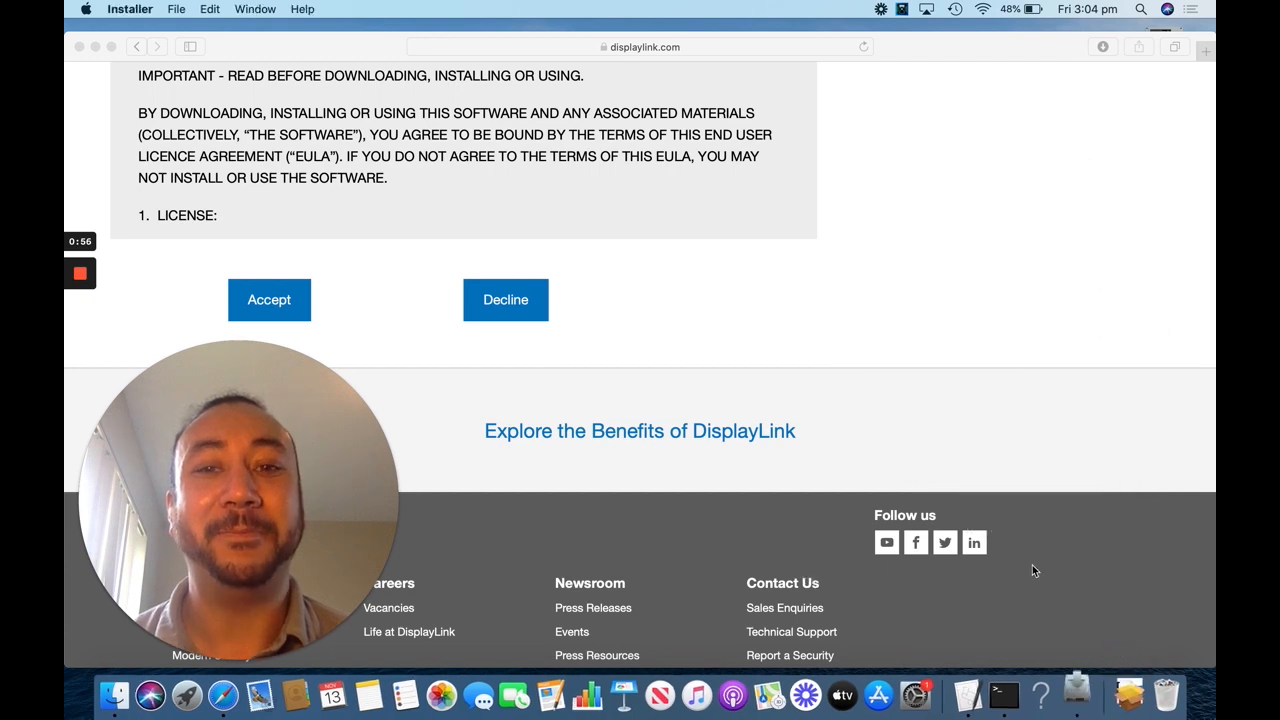
{"action": "left_click", "coordinate": [269, 299]}
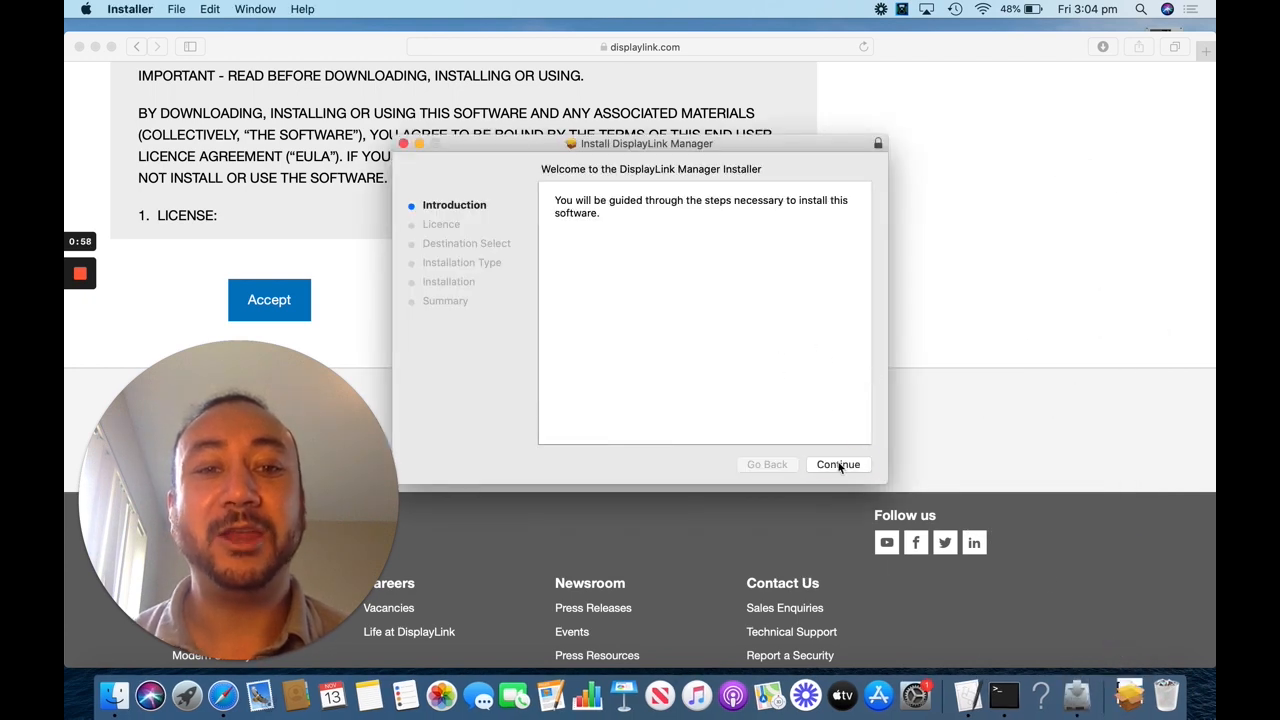
{"action": "left_click", "coordinate": [837, 464]}
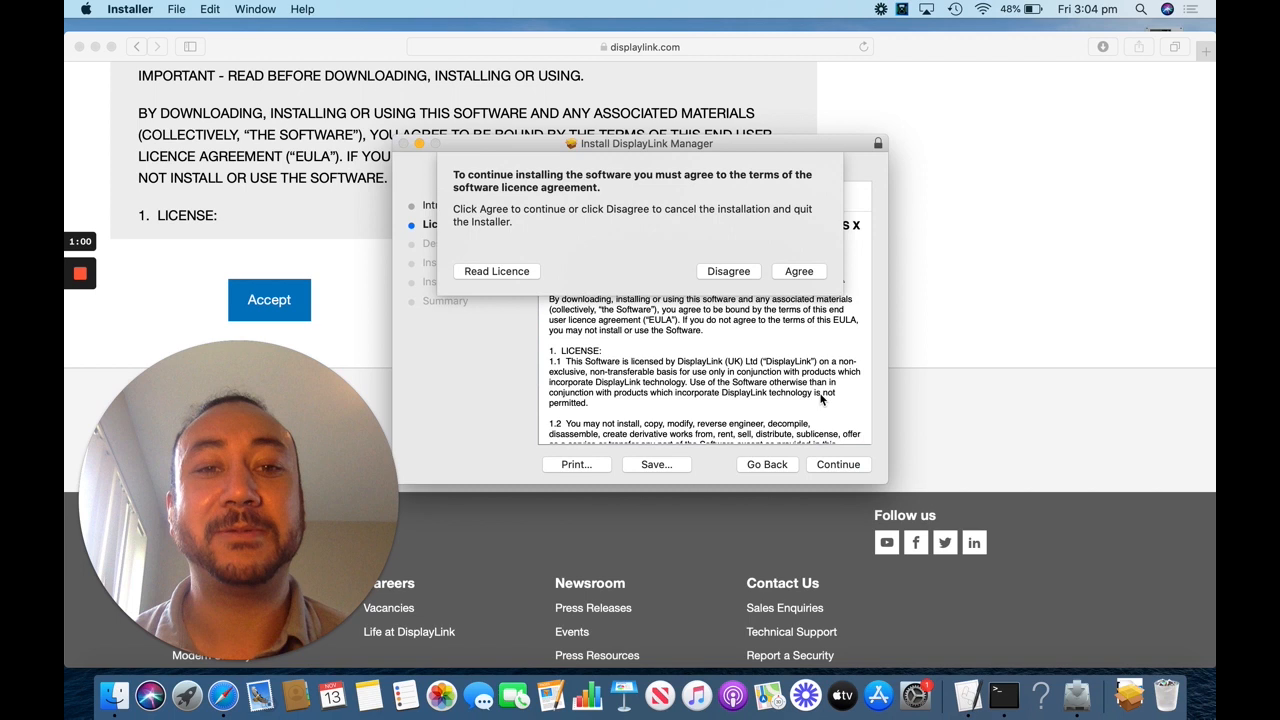
{"action": "left_click", "coordinate": [798, 271]}
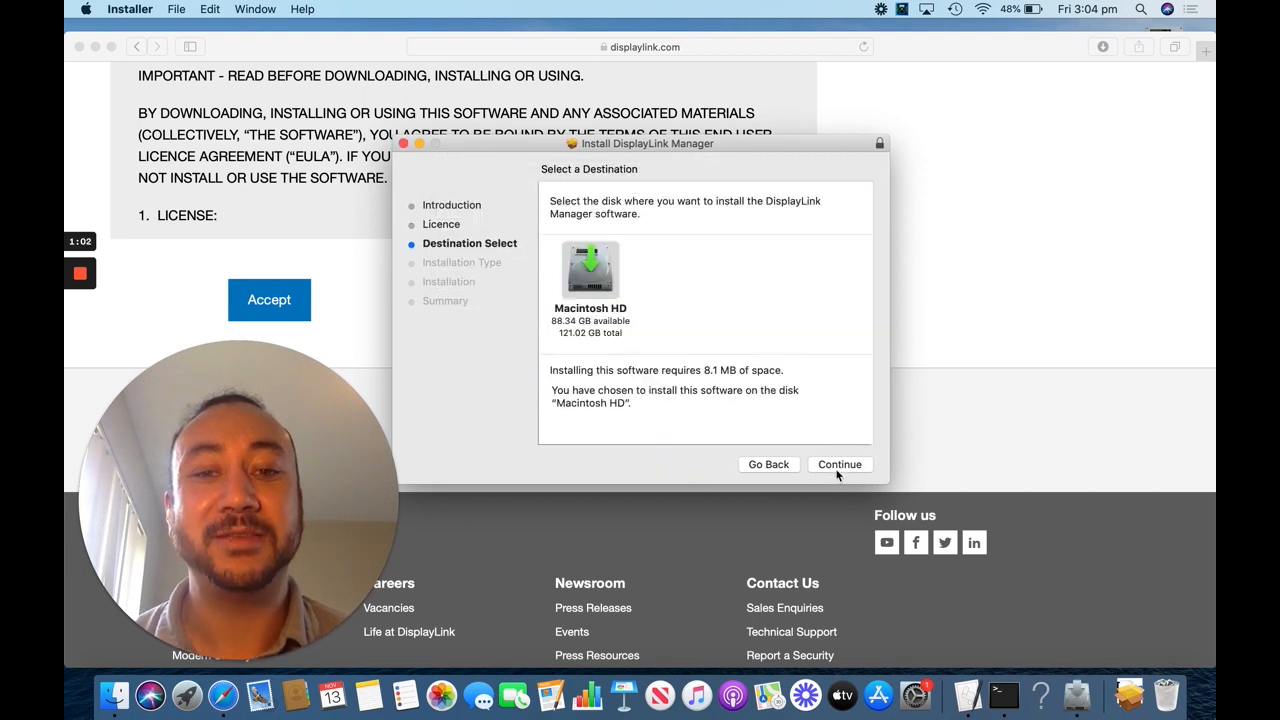
{"action": "left_click", "coordinate": [840, 464]}
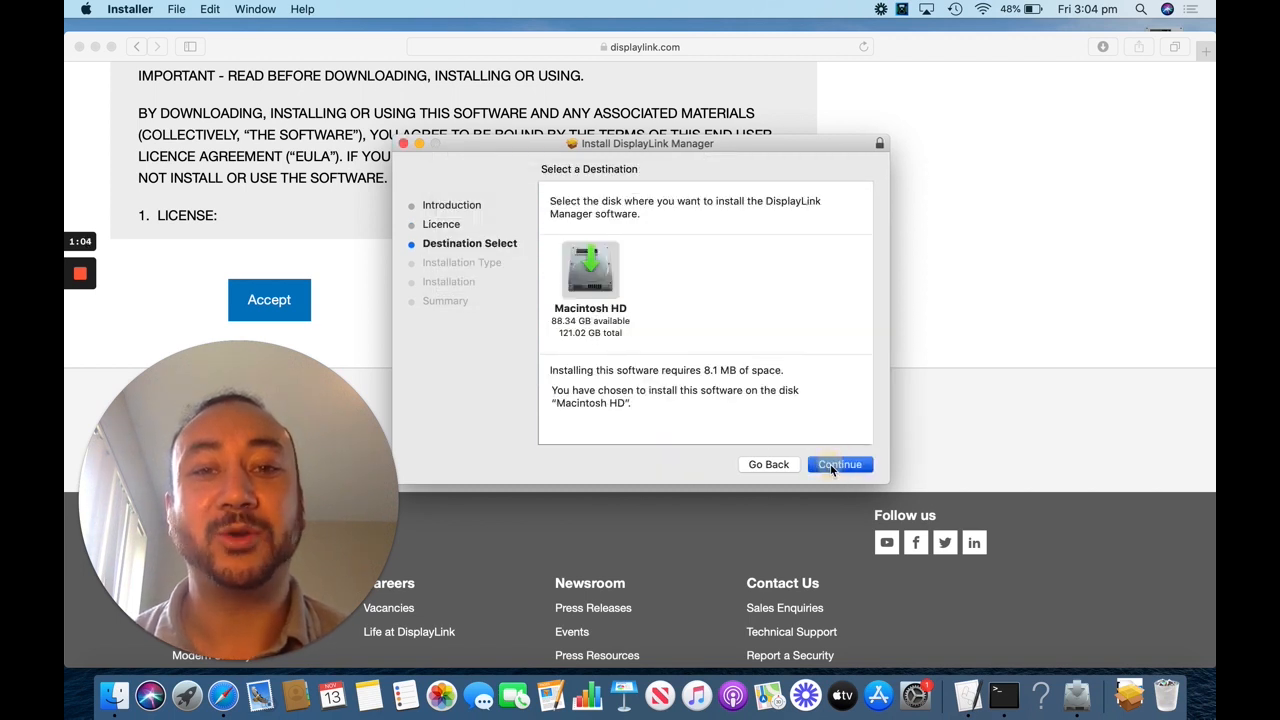
Install DisplayLink Manager with the admin password, then close the Installer.
{"action": "left_click", "coordinate": [839, 464]}
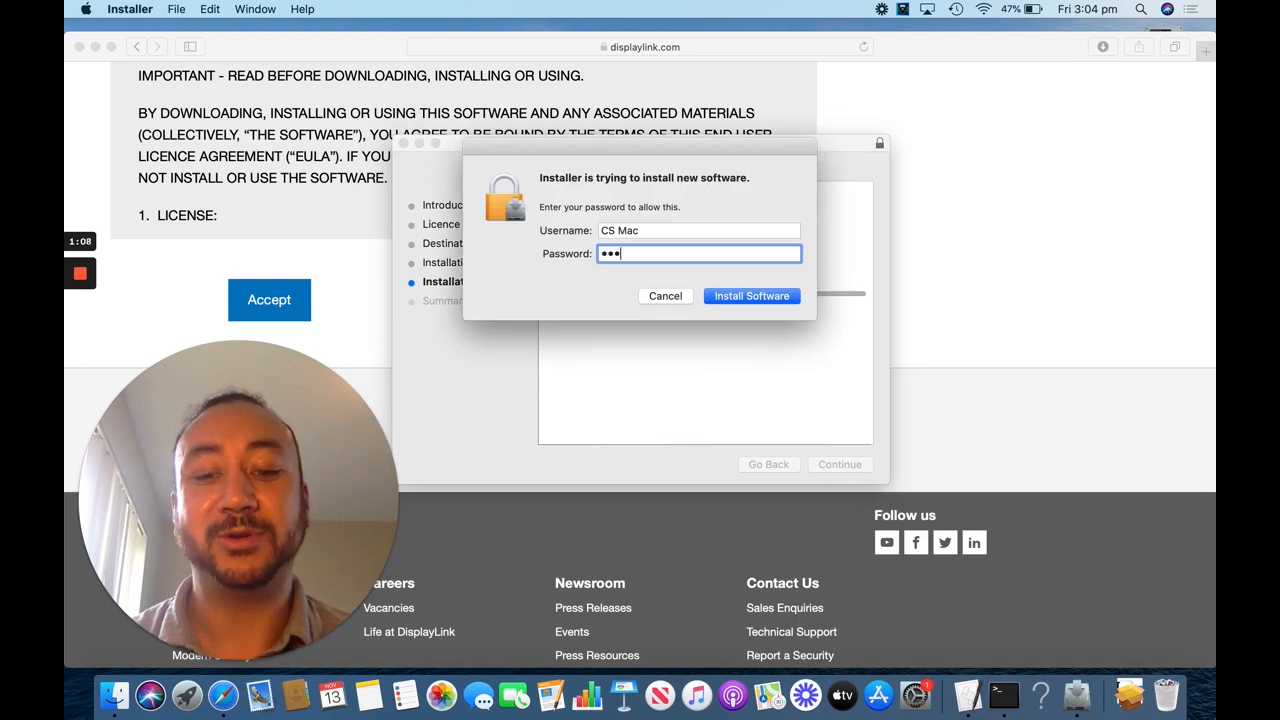
{"action": "left_click", "coordinate": [751, 295]}
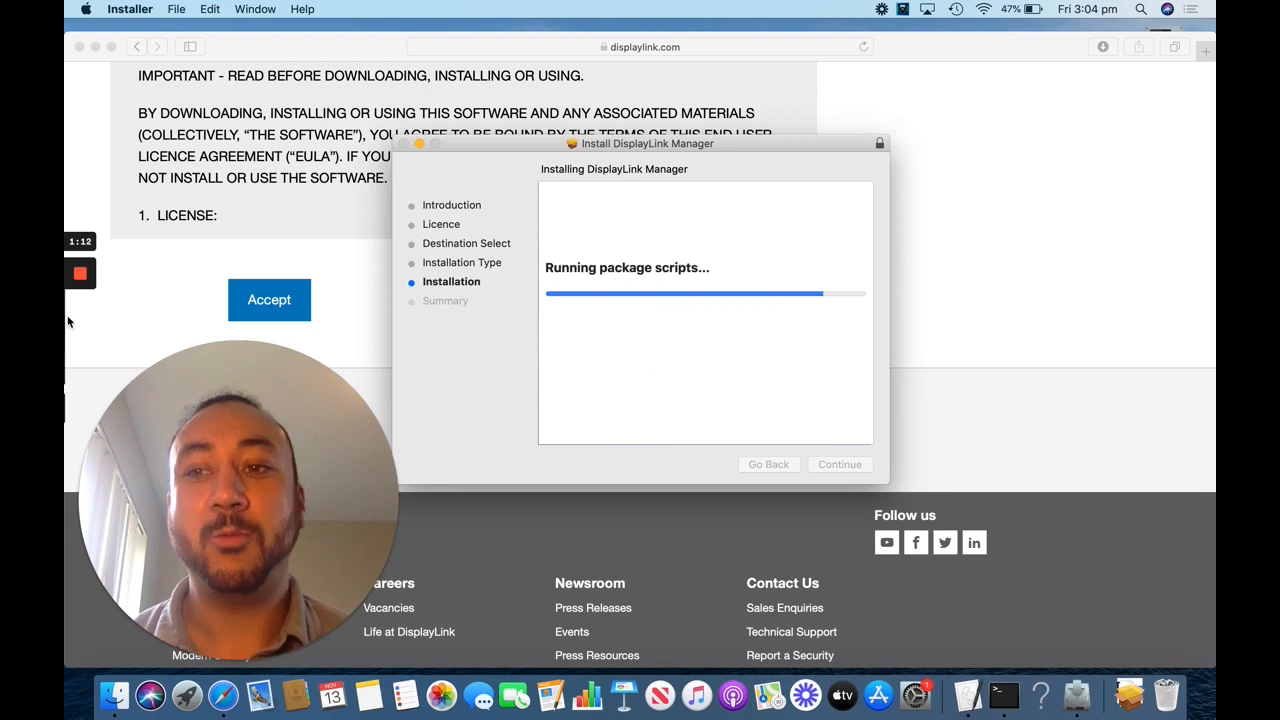
{"action": "mouse_move", "coordinate": [80, 337]}
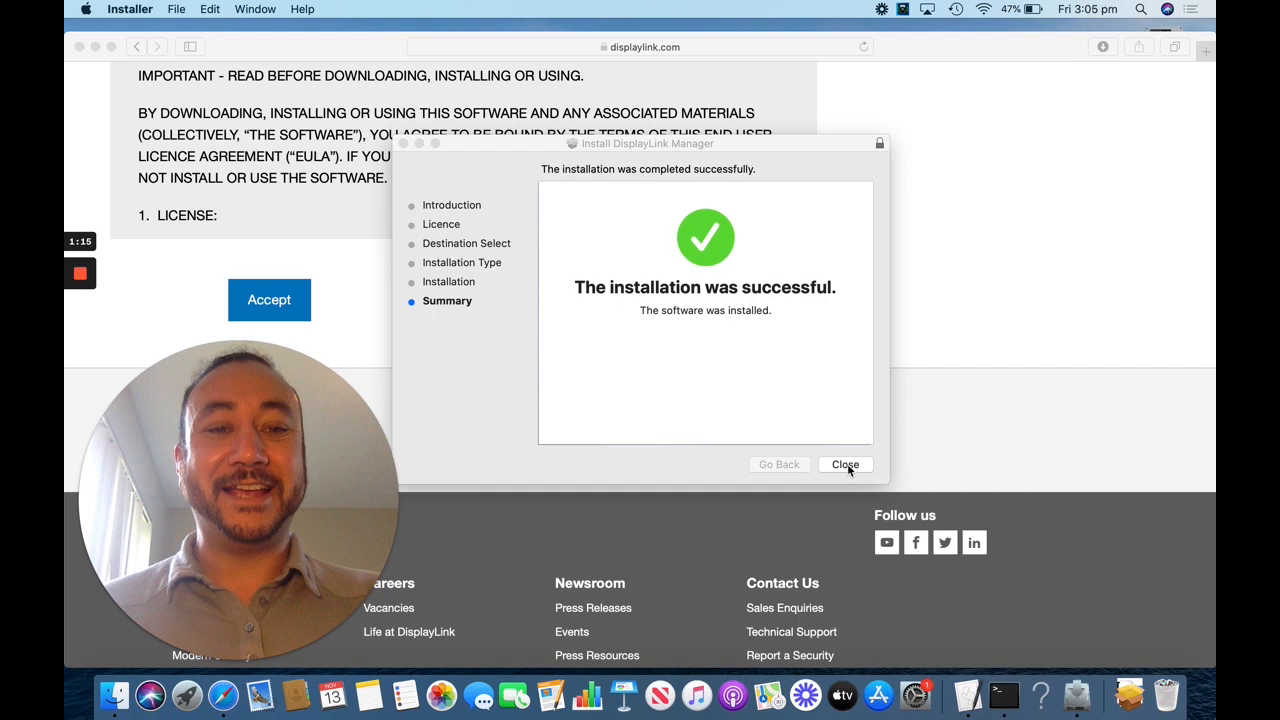
{"action": "left_click", "coordinate": [845, 464]}
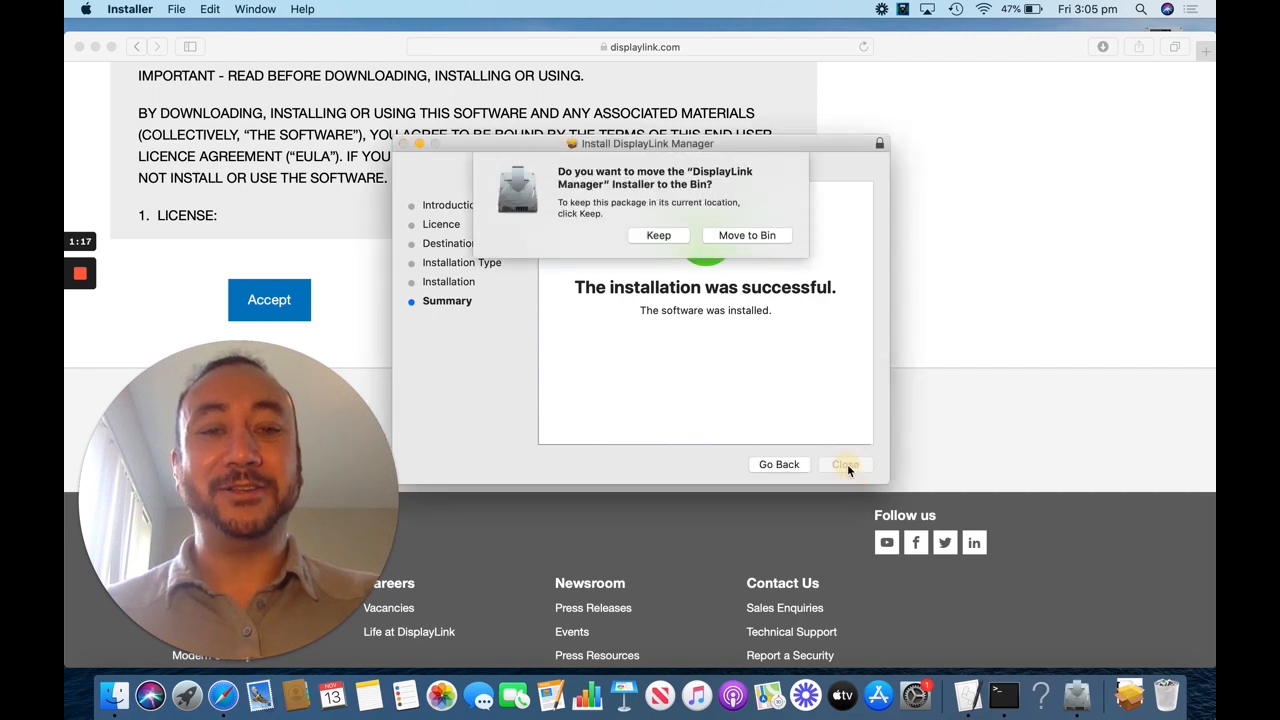
{"action": "left_click", "coordinate": [844, 464]}
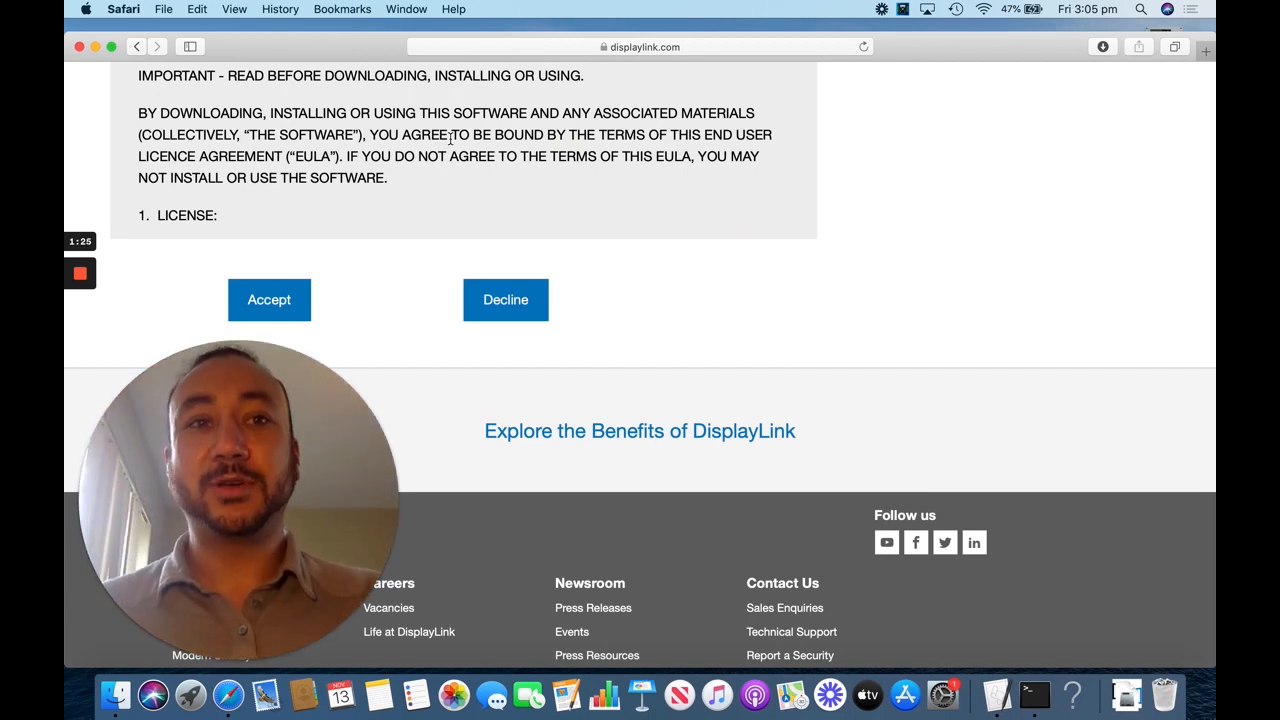
{"action": "mouse_move", "coordinate": [1025, 10]}
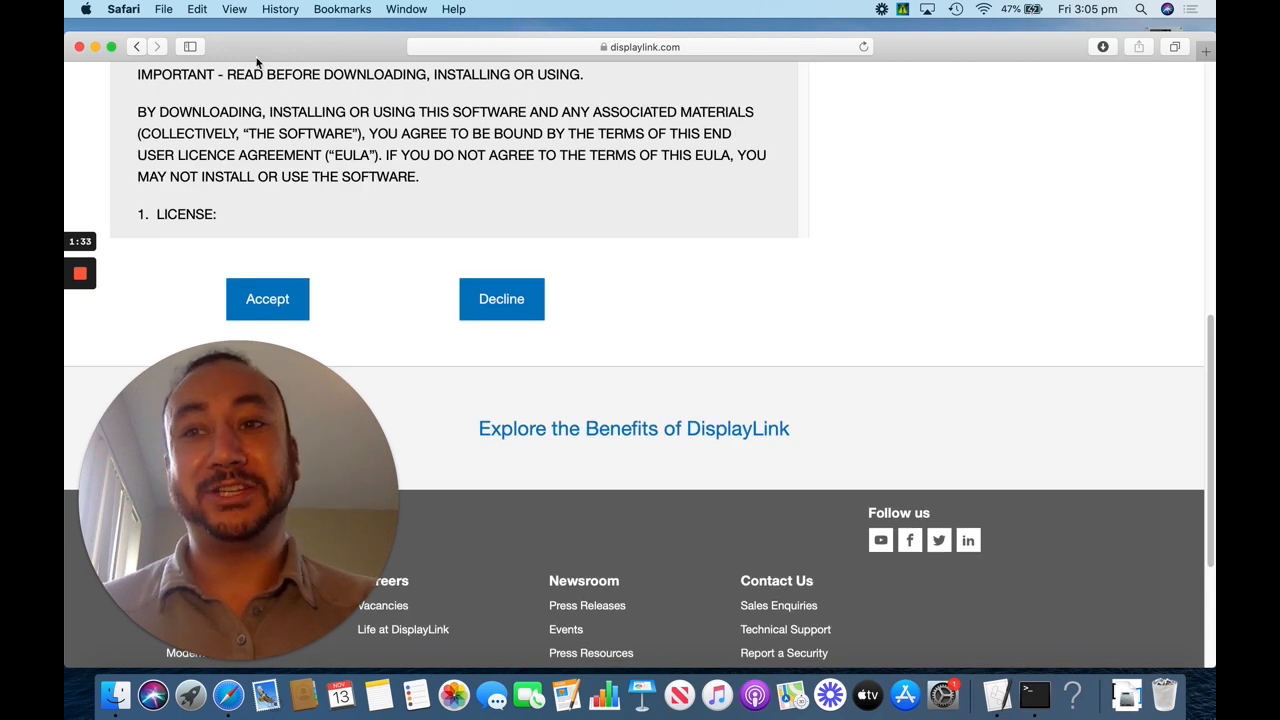
{"action": "mouse_move", "coordinate": [90, 20]}
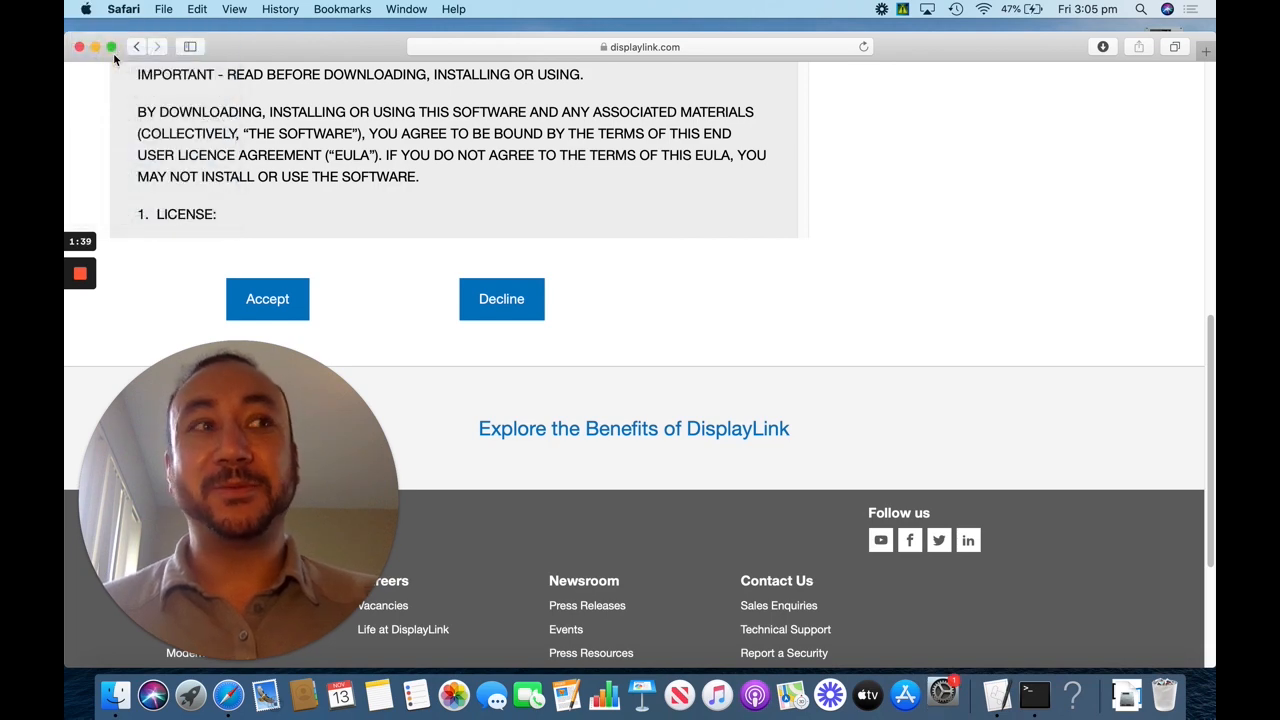
Show Security & Privacy's Screen Recording list with DisplayLink Manager ticked.
{"action": "left_click", "coordinate": [939, 694]}
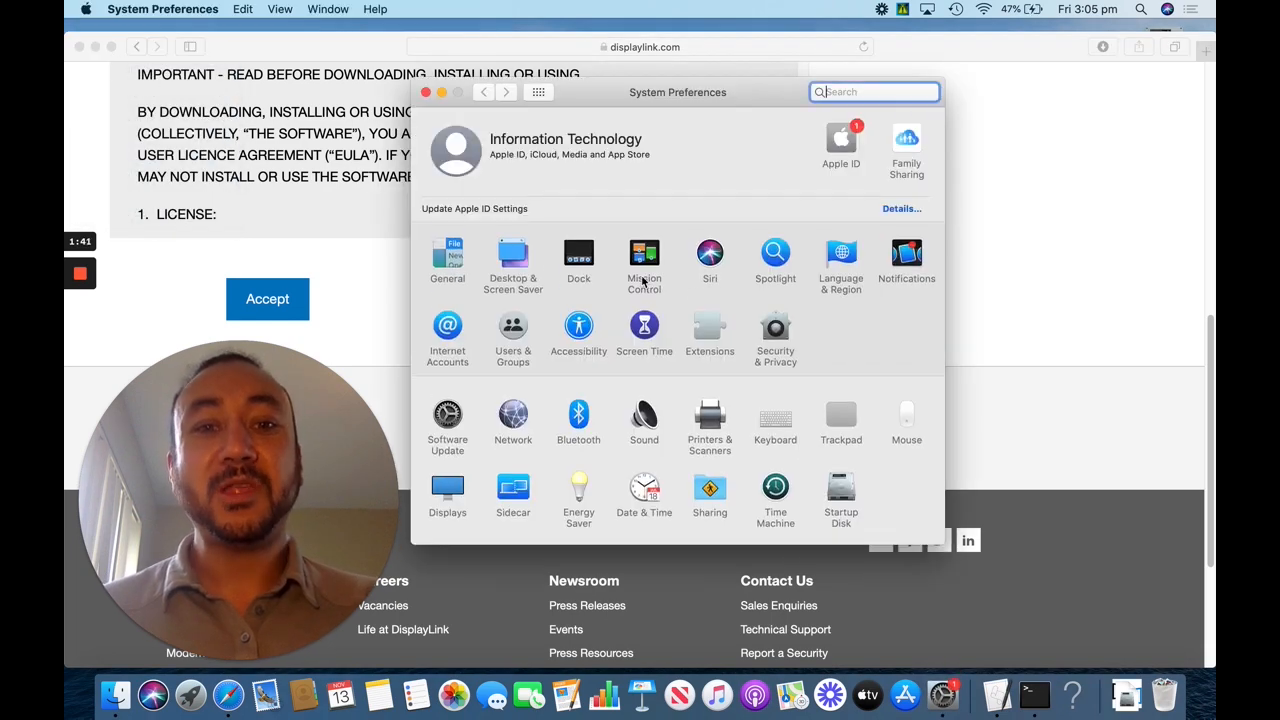
{"action": "mouse_move", "coordinate": [755, 299]}
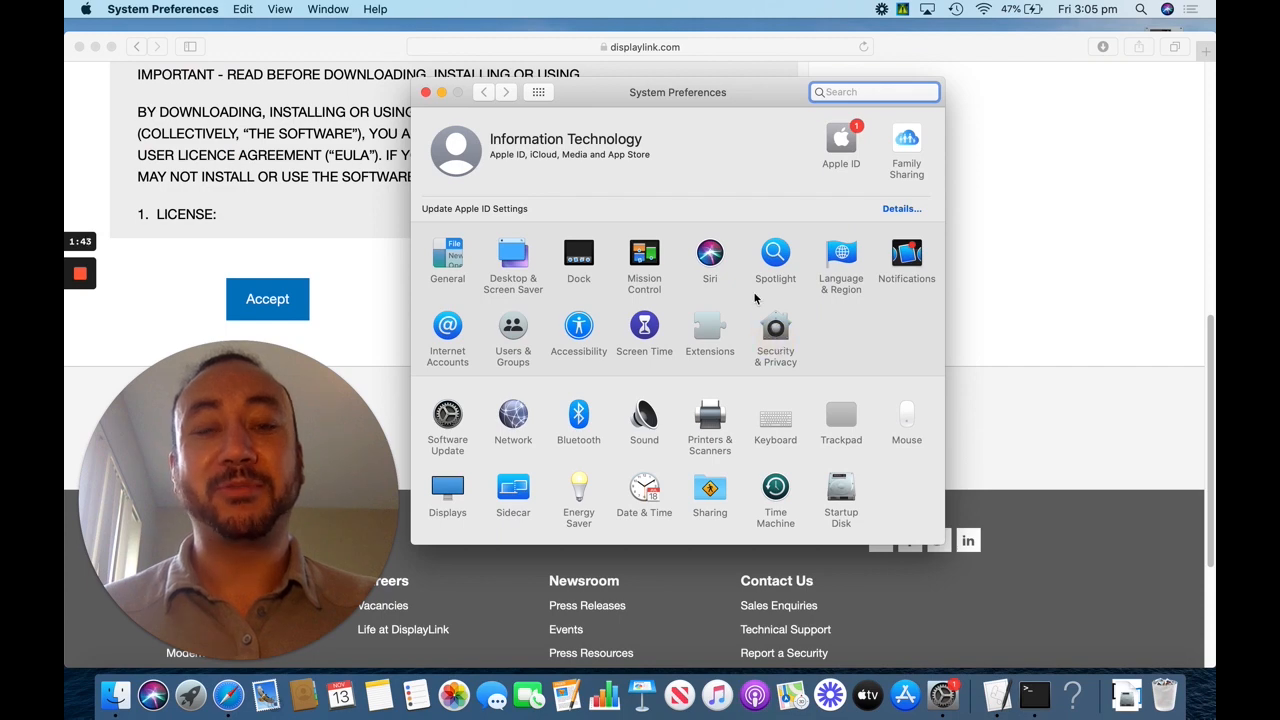
{"action": "mouse_move", "coordinate": [740, 250]}
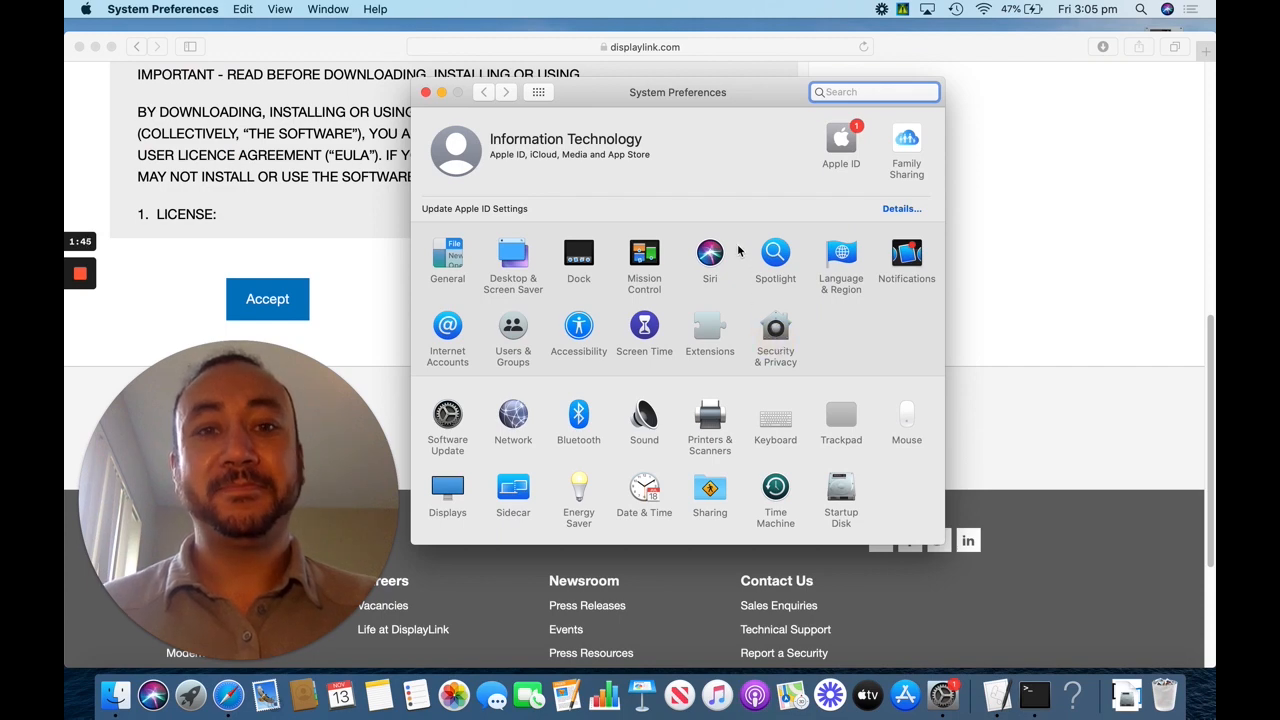
{"action": "left_click", "coordinate": [775, 324]}
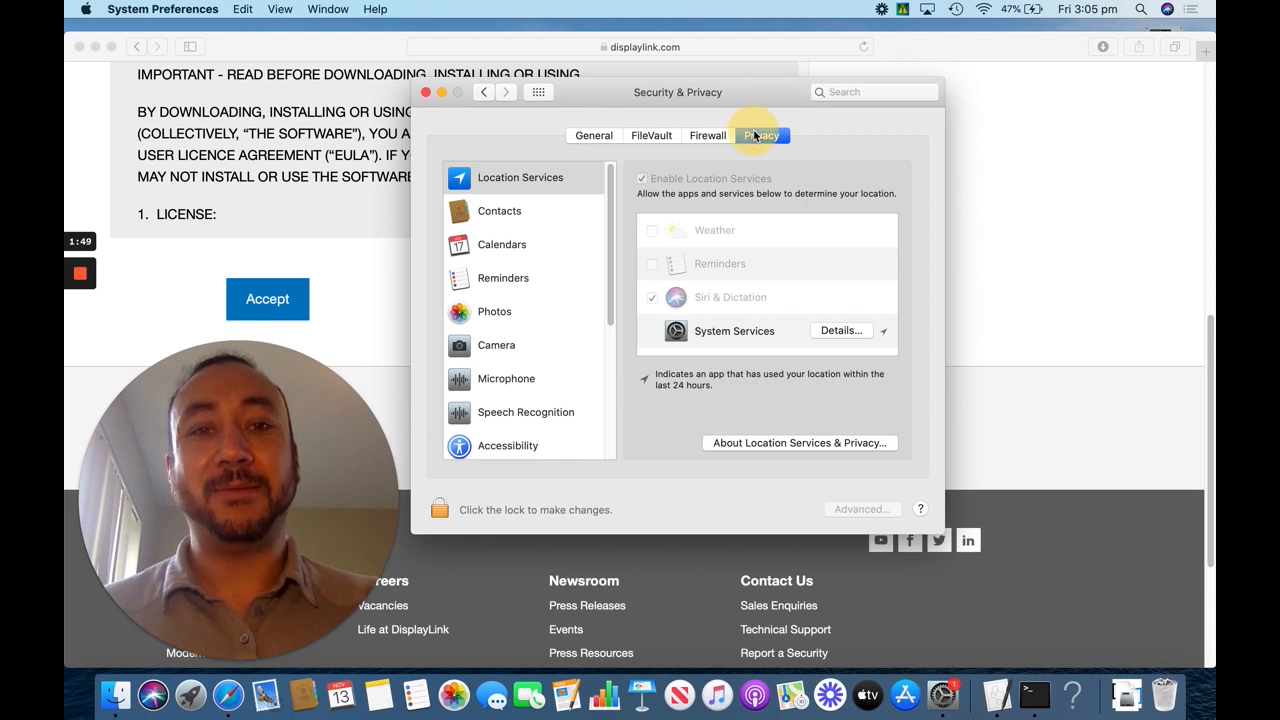
{"action": "scroll", "scroll_direction": "down", "scroll_amount": 3}
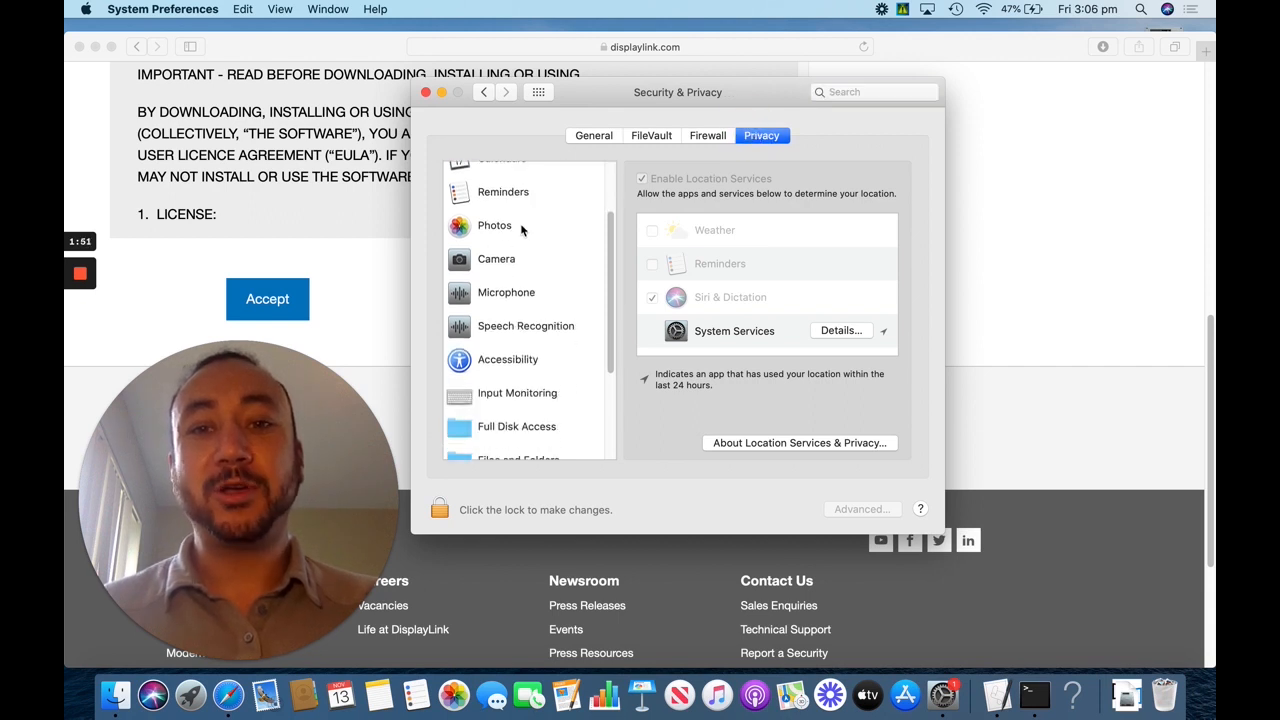
{"action": "left_click", "coordinate": [521, 341]}
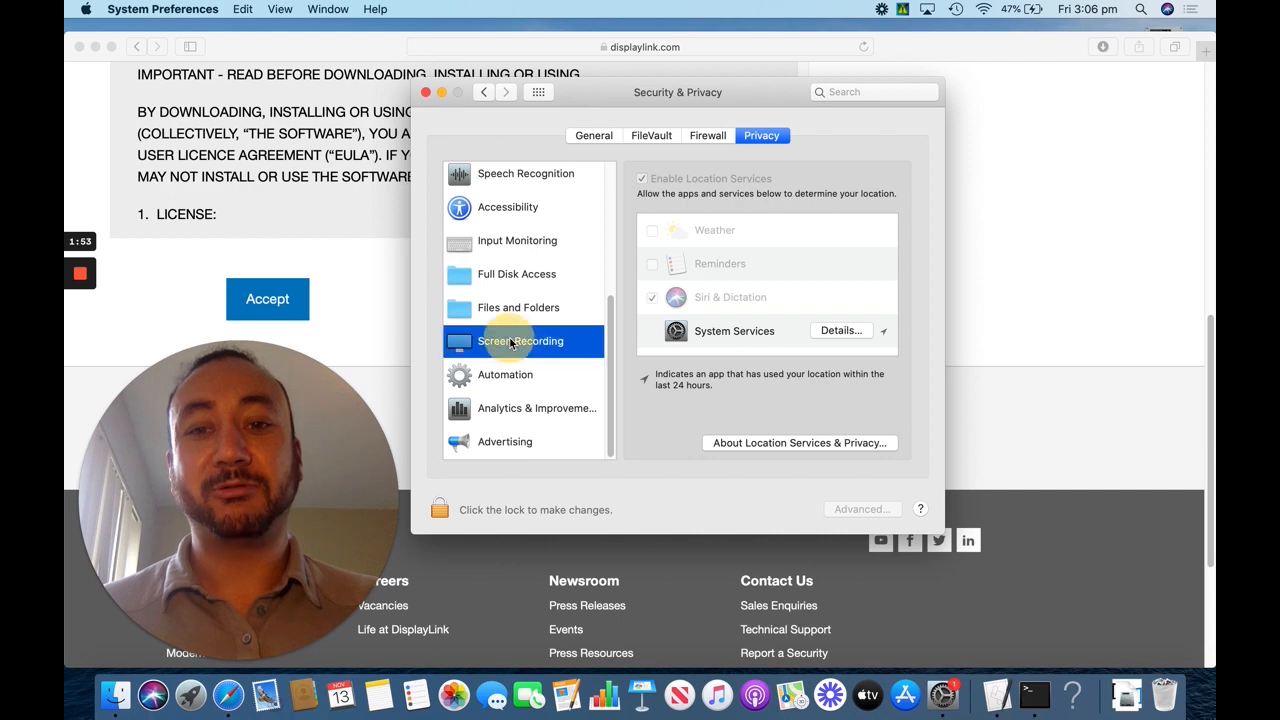
{"action": "left_click", "coordinate": [520, 341]}
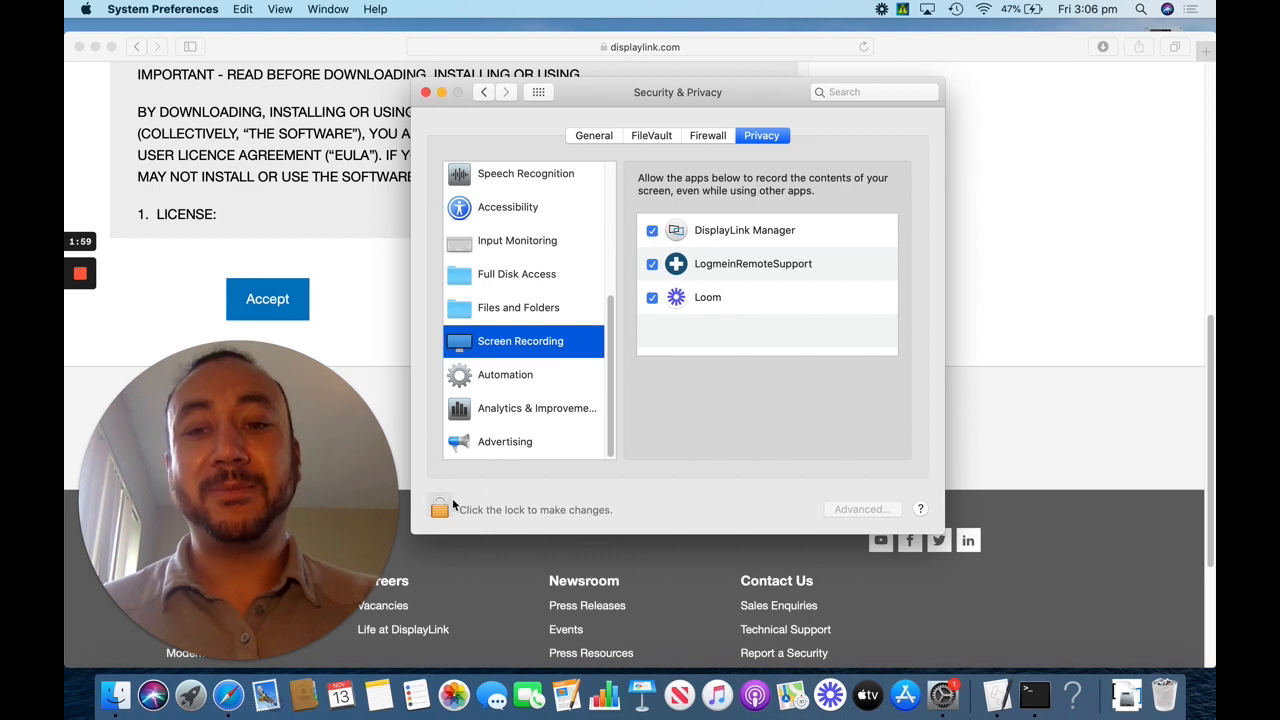
Unlock the privacy settings with the admin password and close Security & Privacy.
{"action": "left_click", "coordinate": [440, 508]}
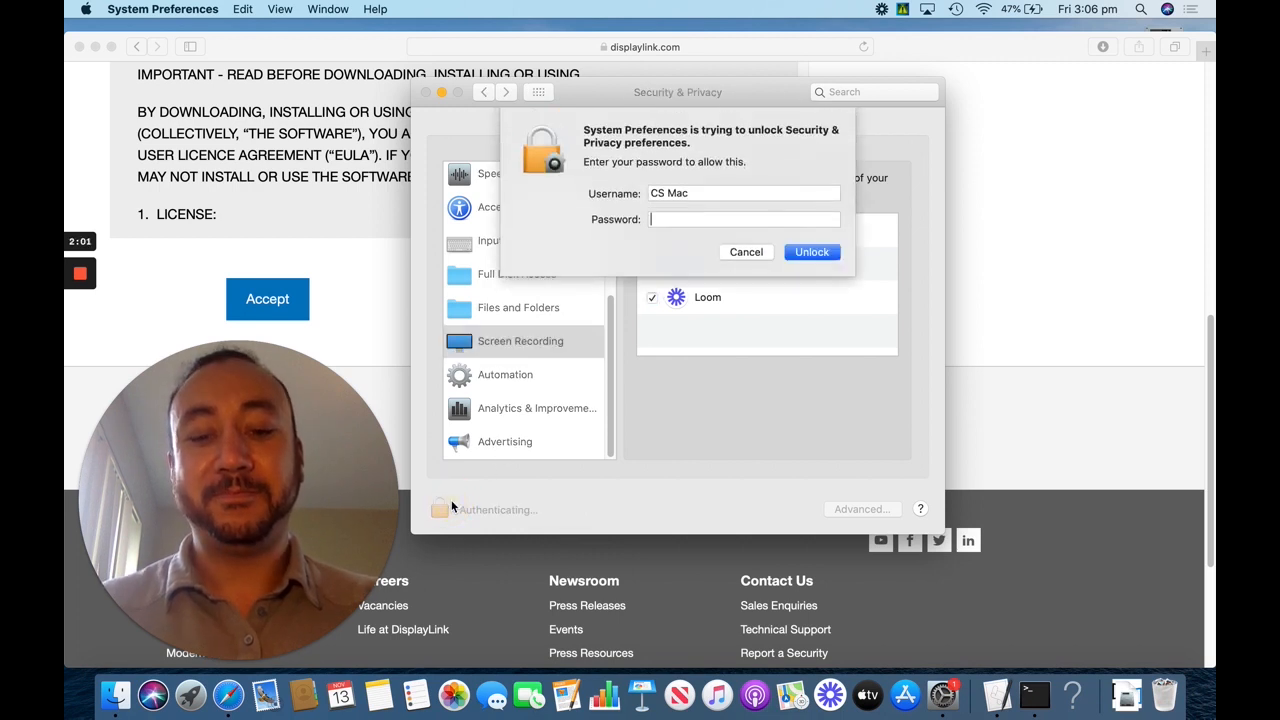
{"action": "type", "text": "••"}
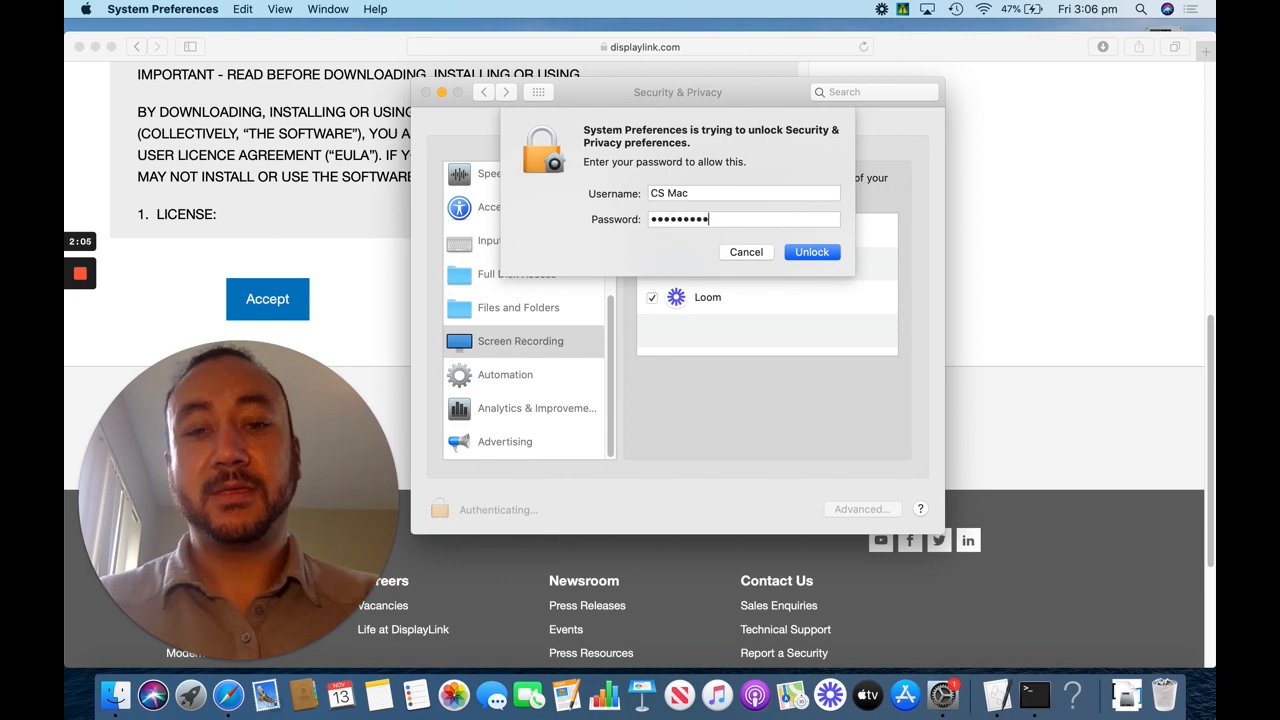
{"action": "left_click", "coordinate": [811, 251]}
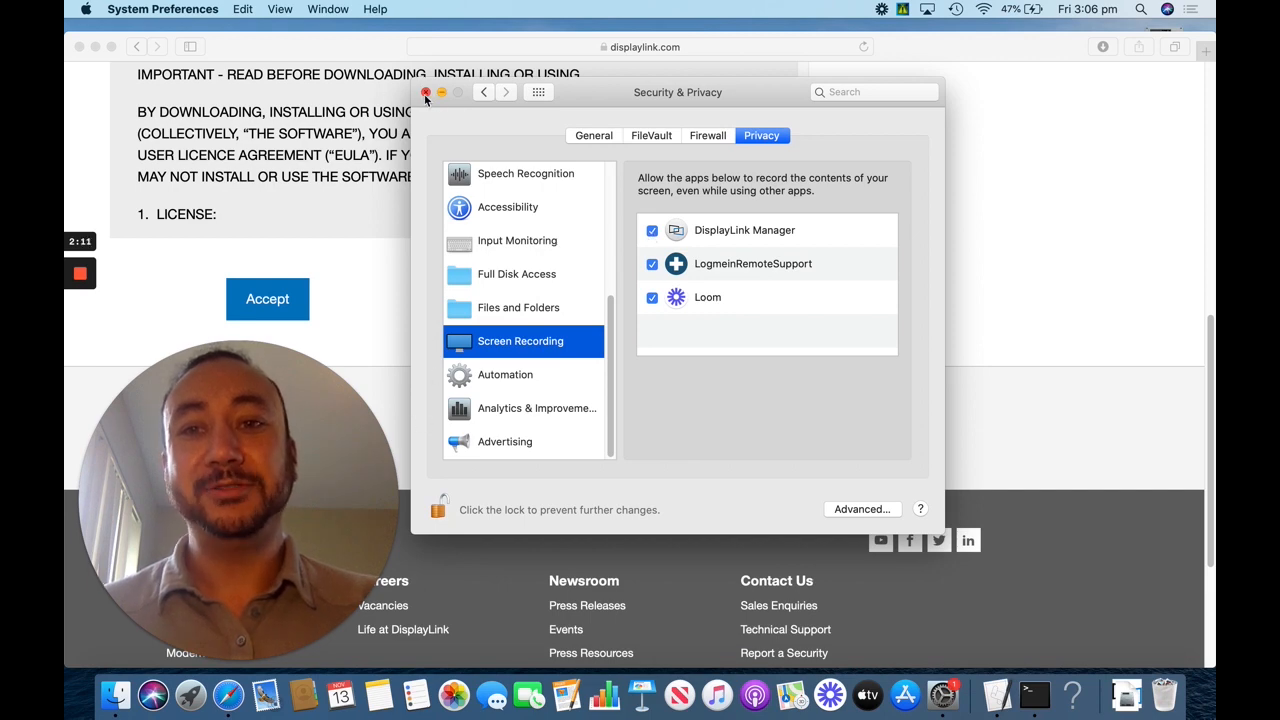
{"action": "left_click", "coordinate": [426, 92]}
{"action": "type", "text": "appl"}
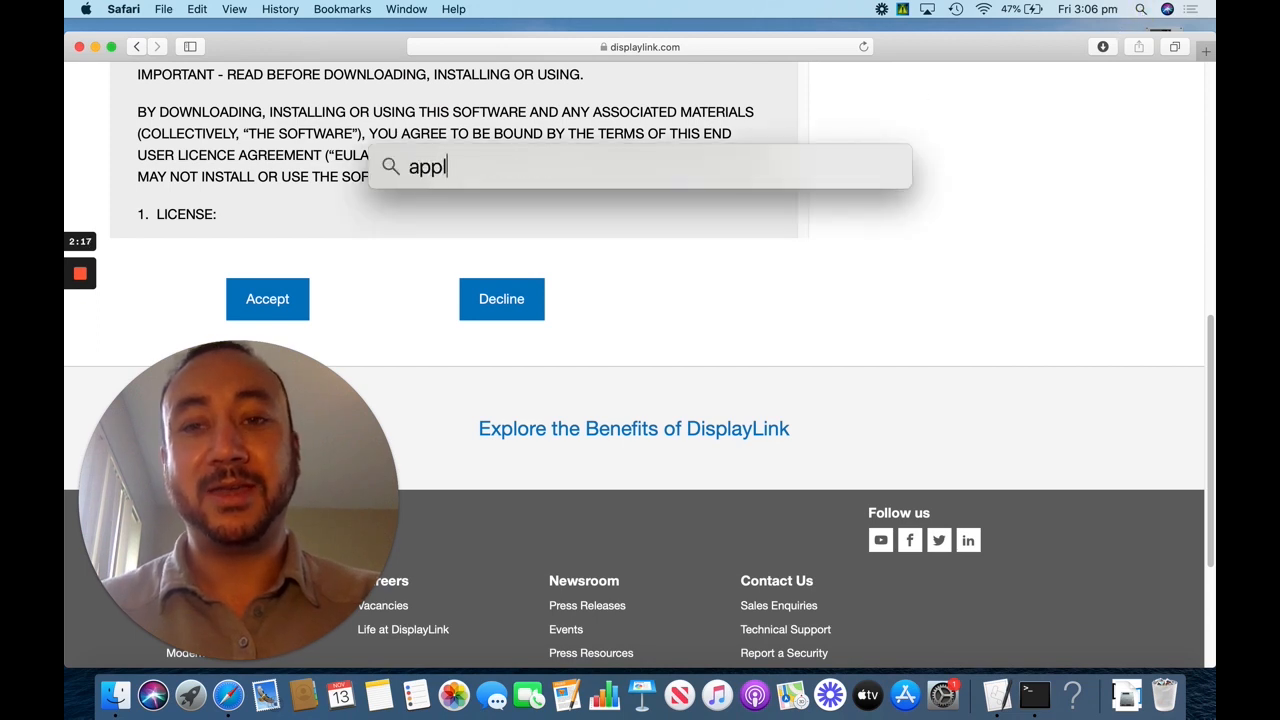
Search Spotlight for 'application' and select DisplayLink Manager in Applications.
{"action": "type", "text": "ication"}
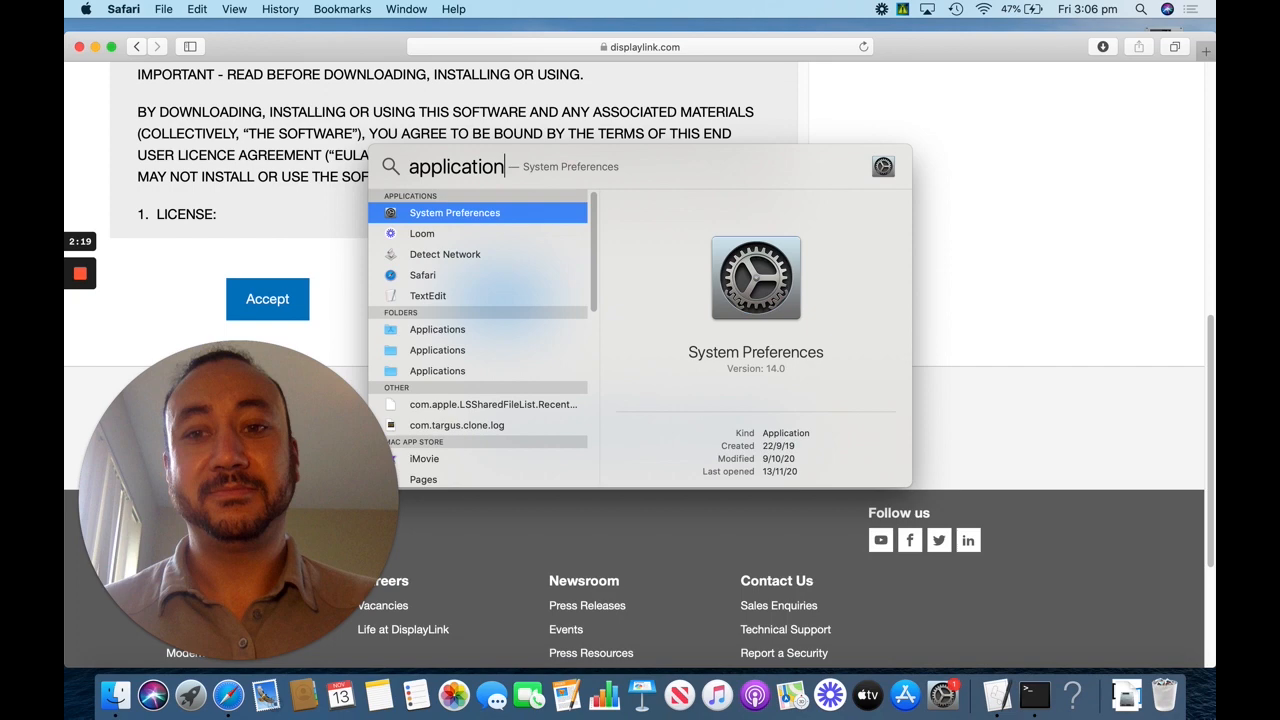
{"action": "mouse_move", "coordinate": [443, 333]}
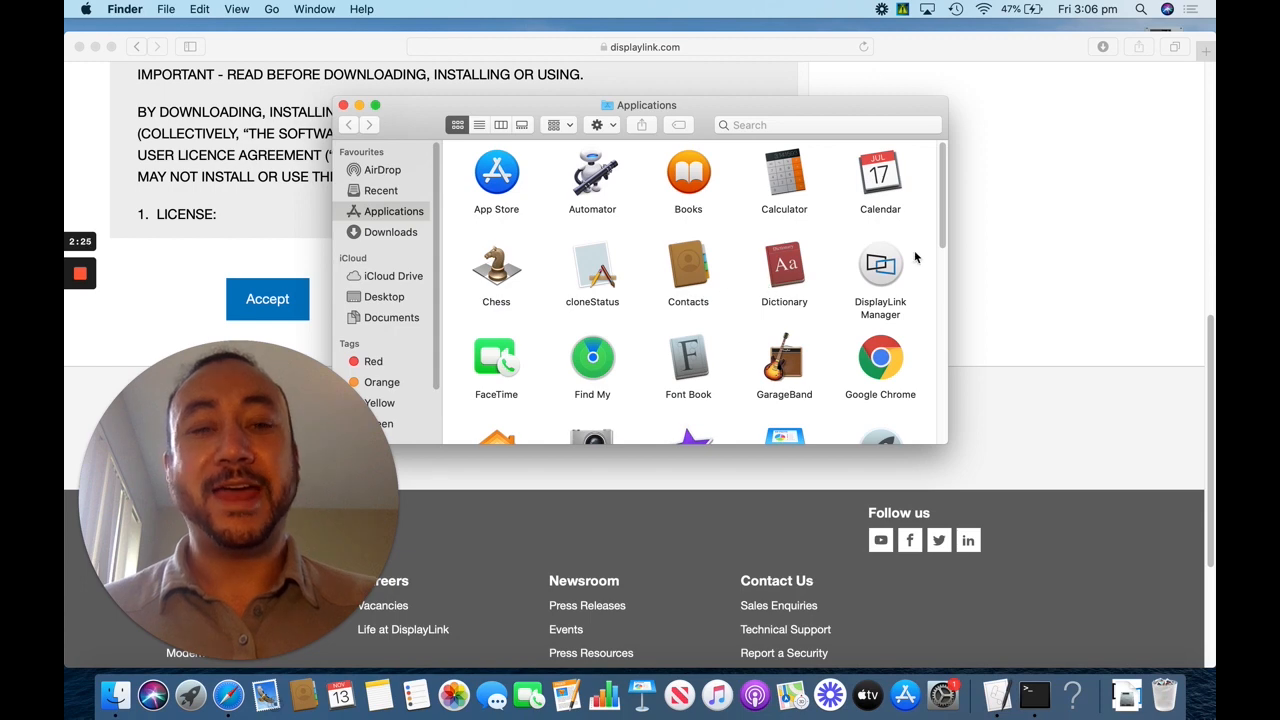
{"action": "left_click", "coordinate": [880, 267]}
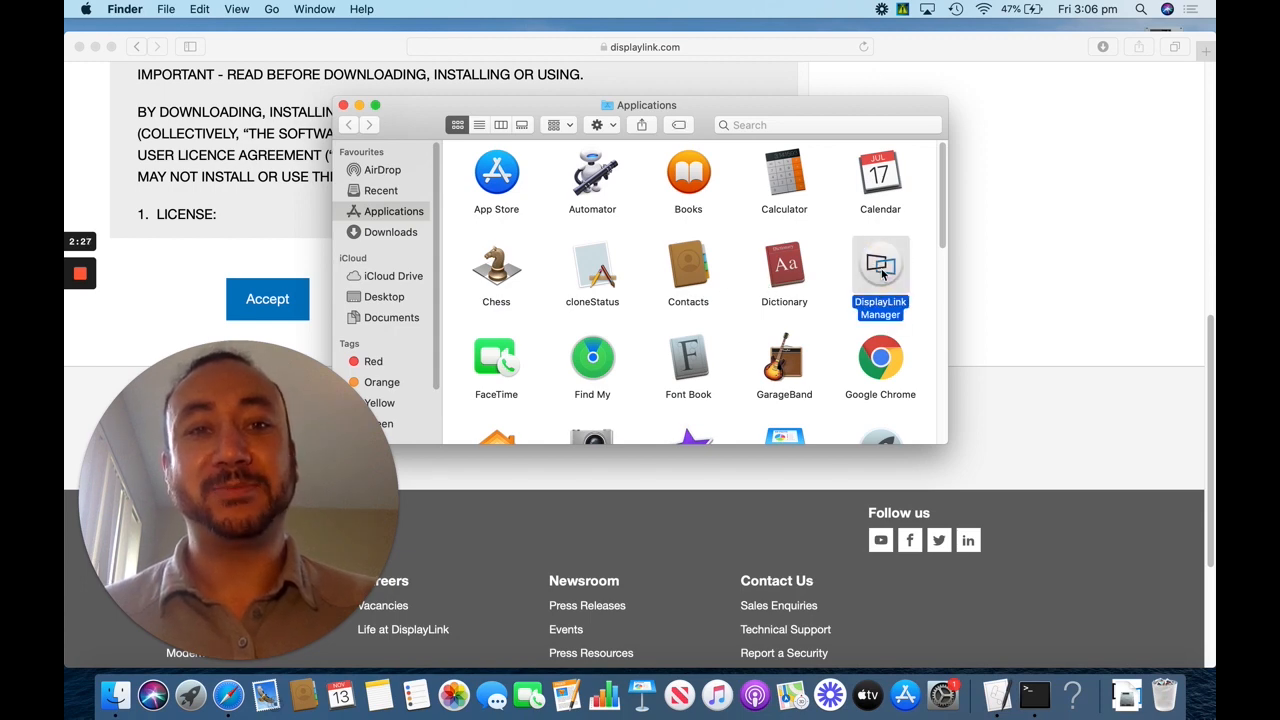
{"action": "mouse_move", "coordinate": [840, 61]}
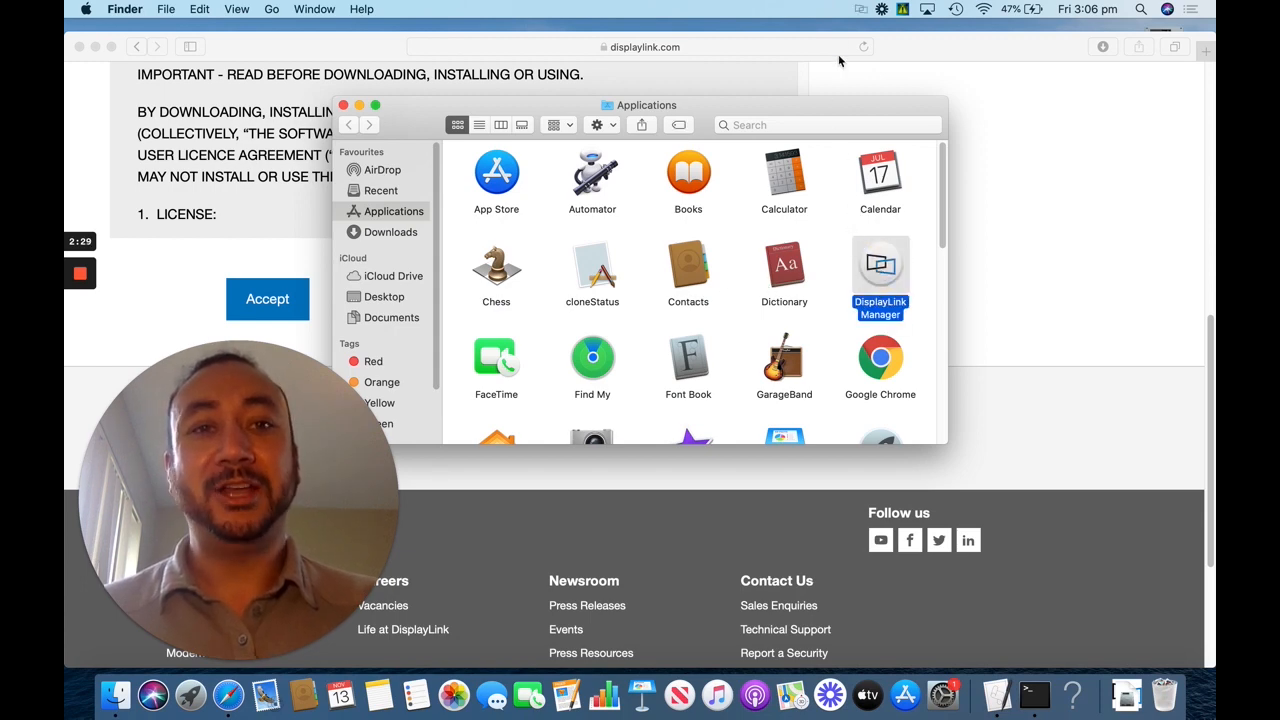